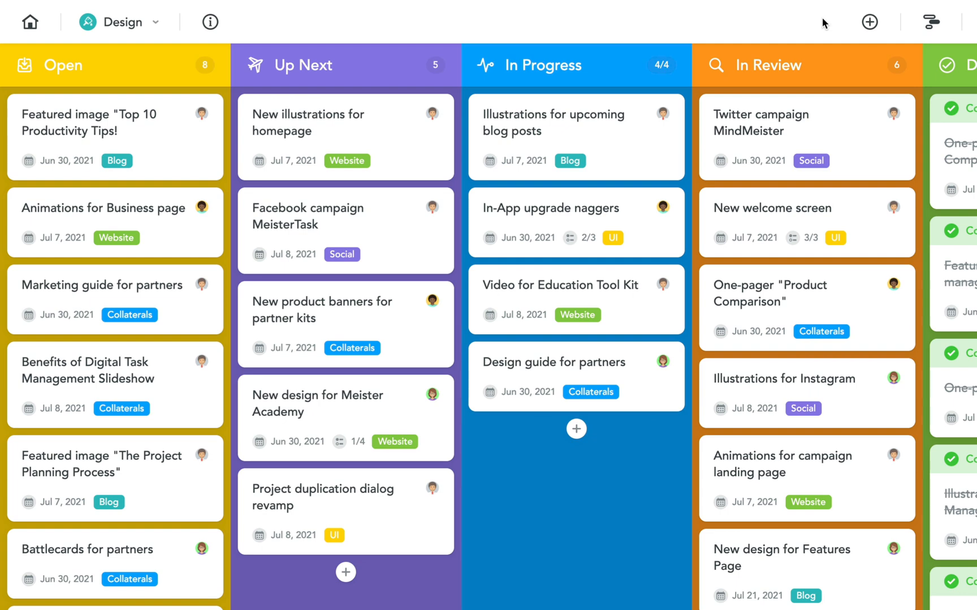
Open the Design board's side panel, view the activity feed, then switch to task filters.
scroll(right, 3)
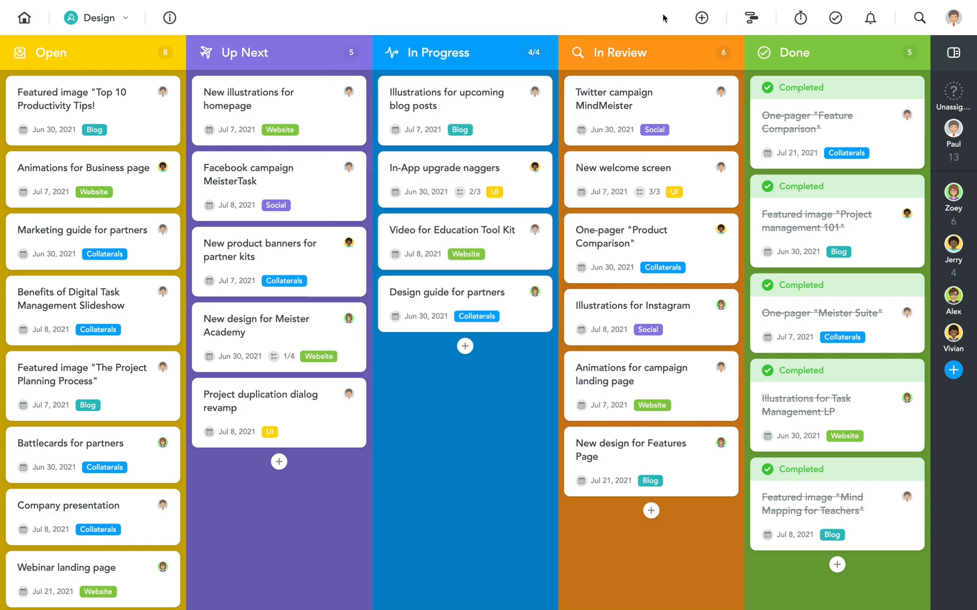
mouse_move(860, 57)
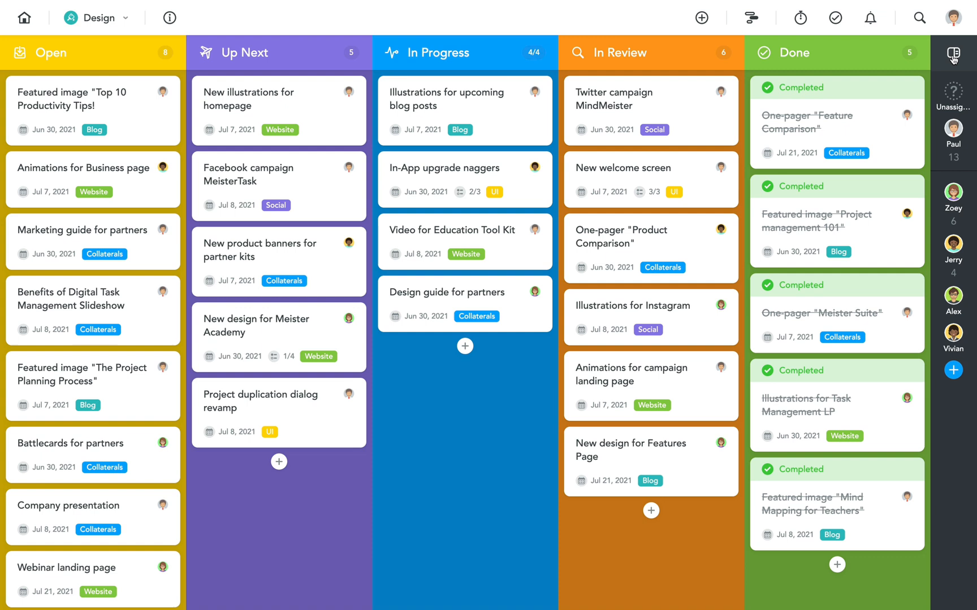
click(952, 53)
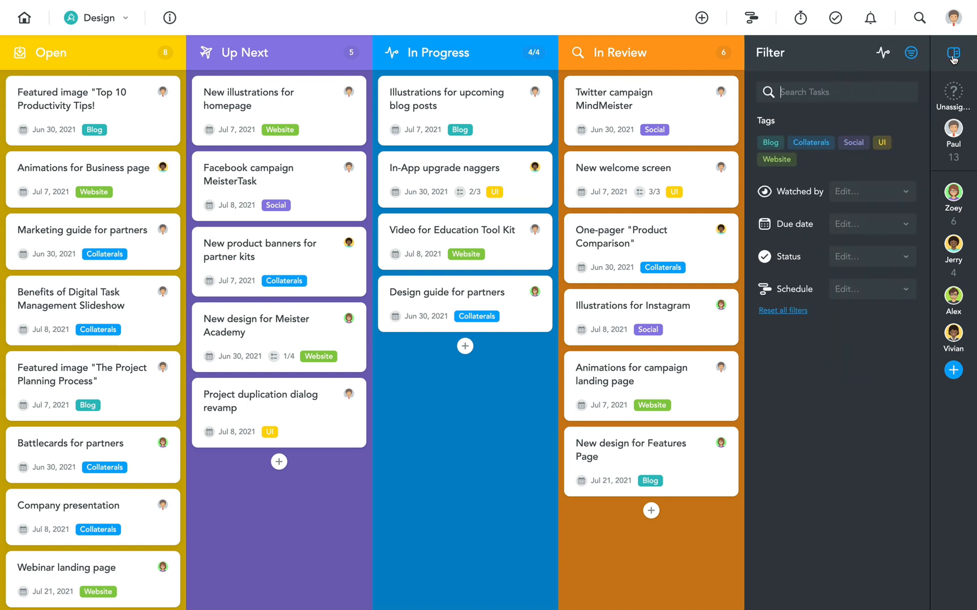
click(882, 53)
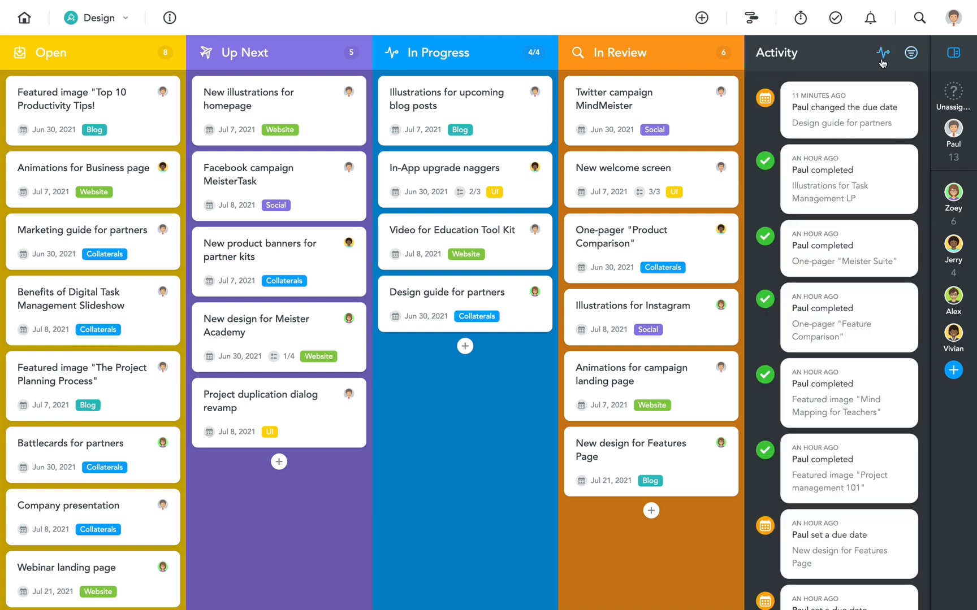
mouse_move(911, 54)
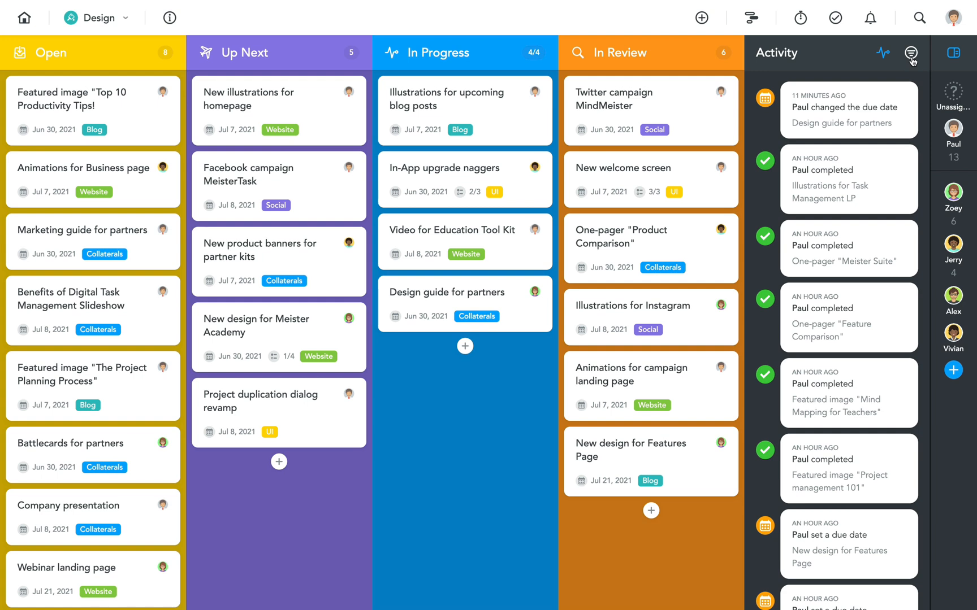
click(911, 52)
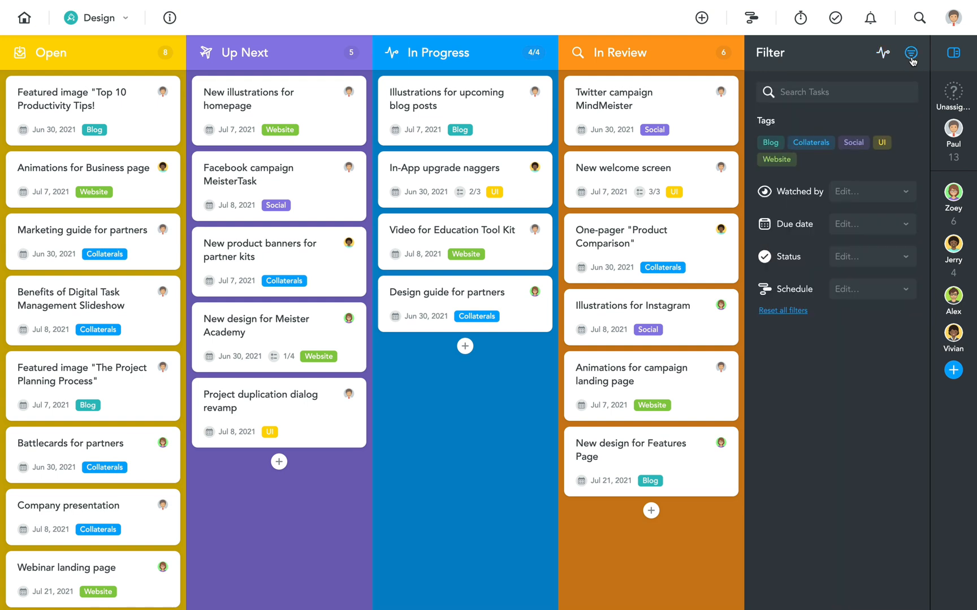
mouse_move(777, 150)
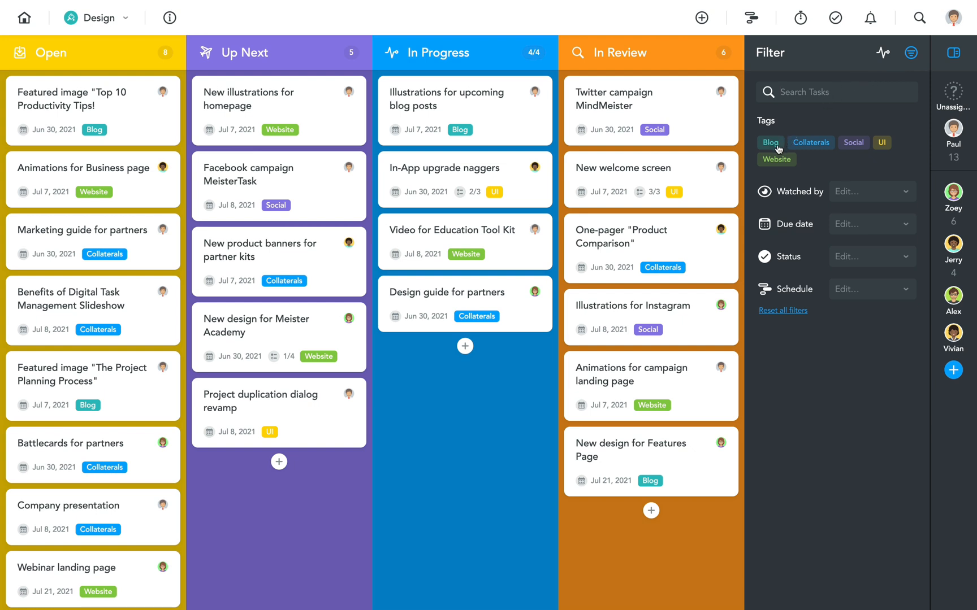
Try the Blog and Collaterals tag filters, clear them, then filter by due date.
click(770, 143)
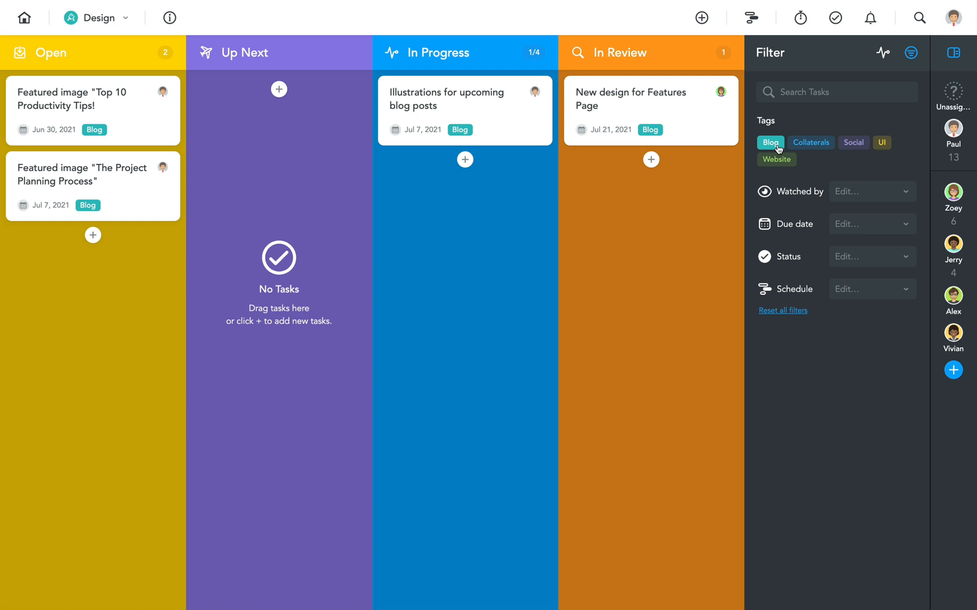
click(811, 143)
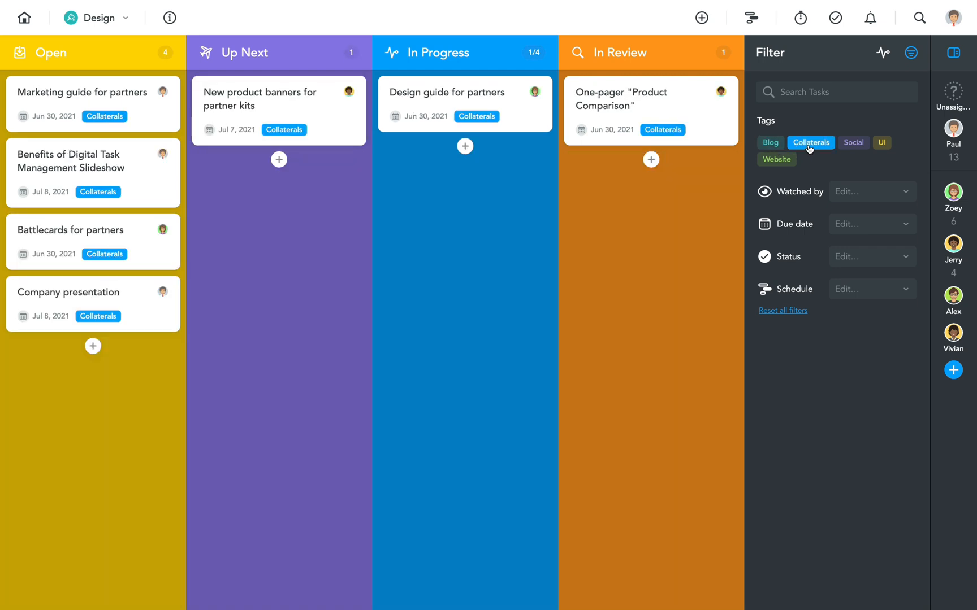
click(811, 142)
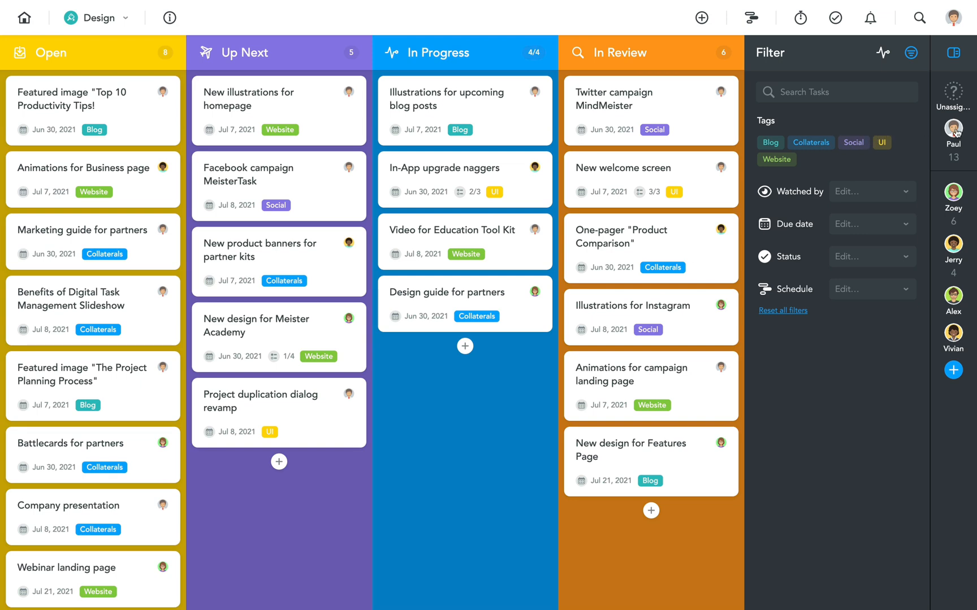
click(953, 134)
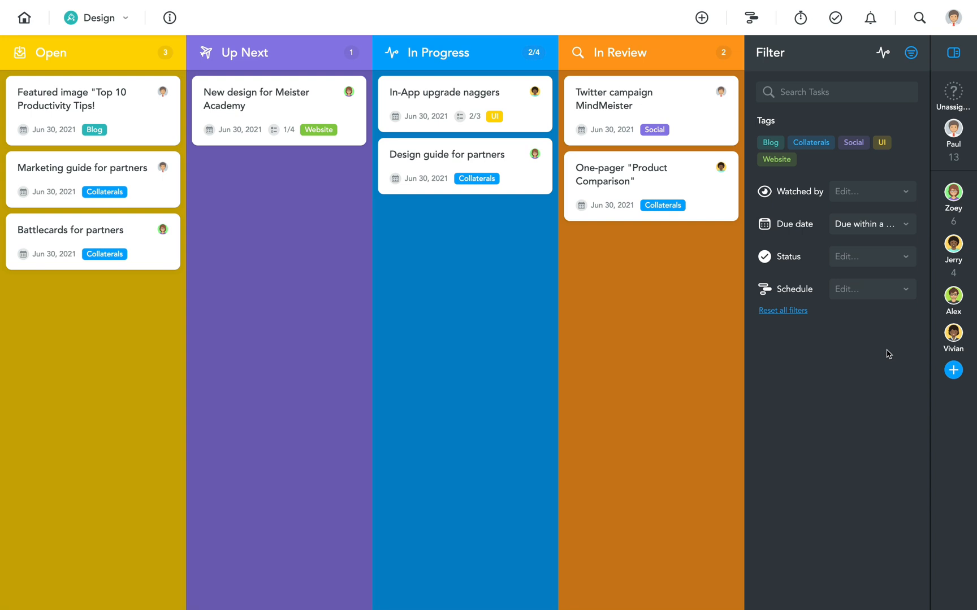
mouse_move(856, 195)
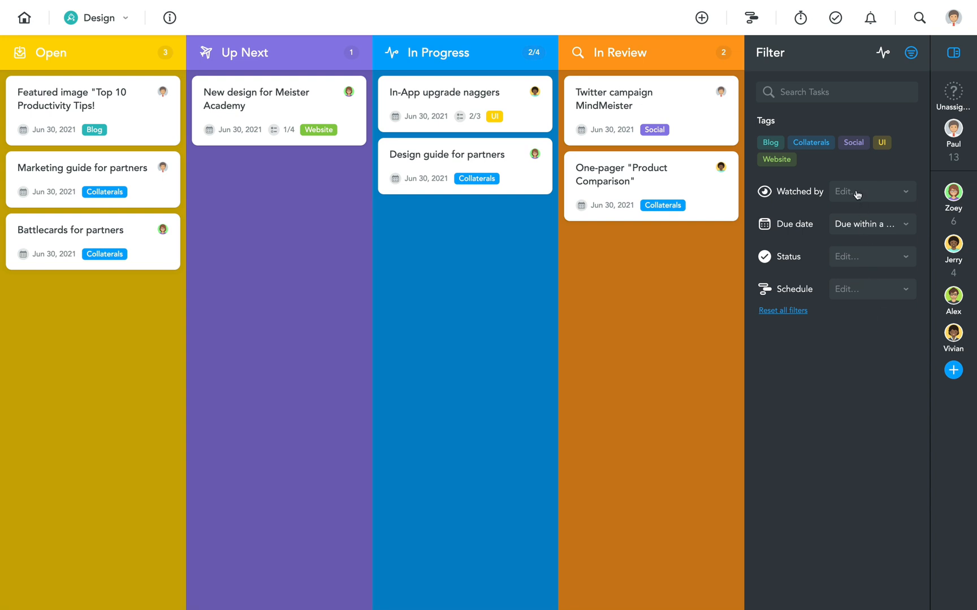
Search the filtered Design board for 'partner', leaving three partner-related cards.
click(837, 92)
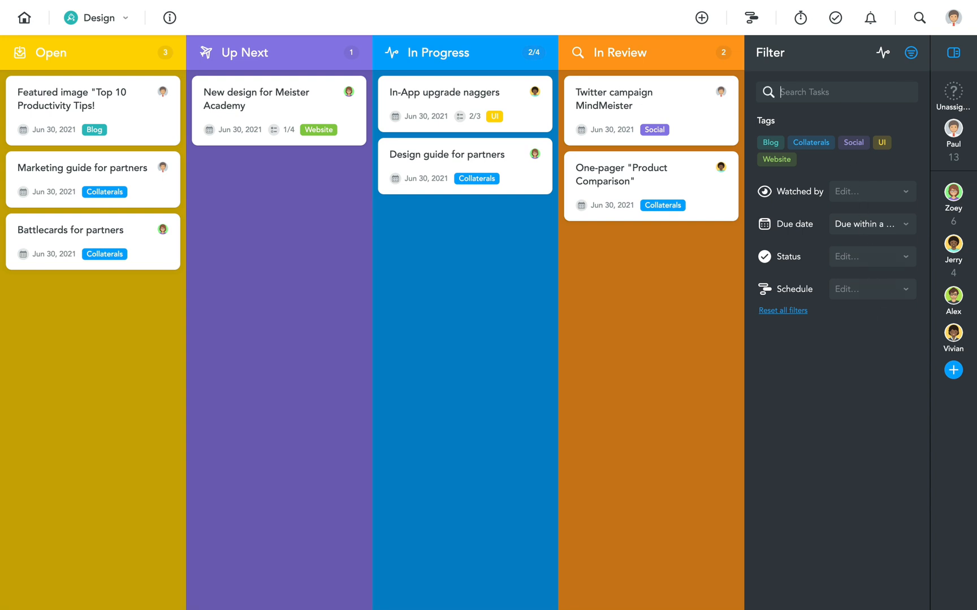
text(partner)
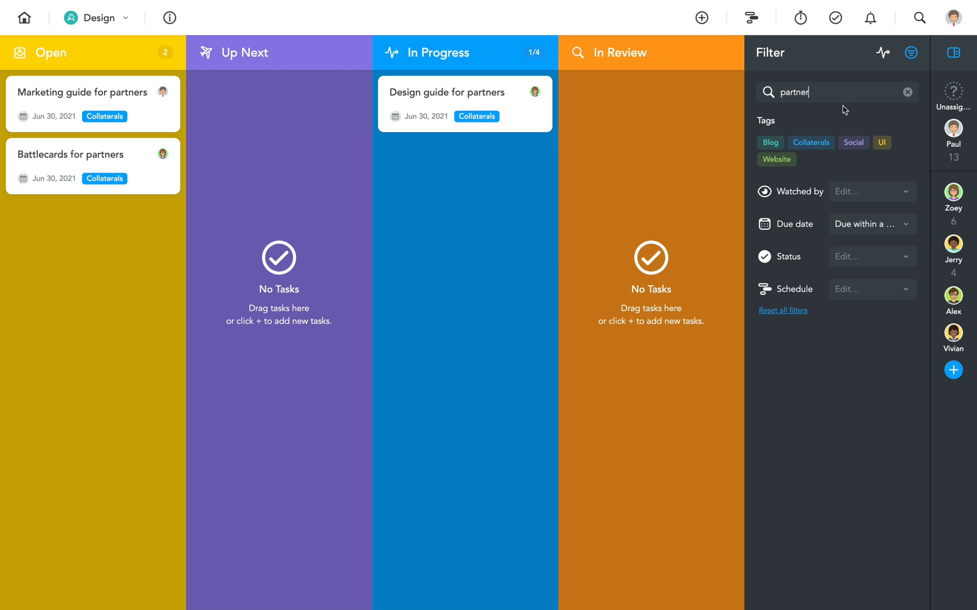
mouse_move(782, 311)
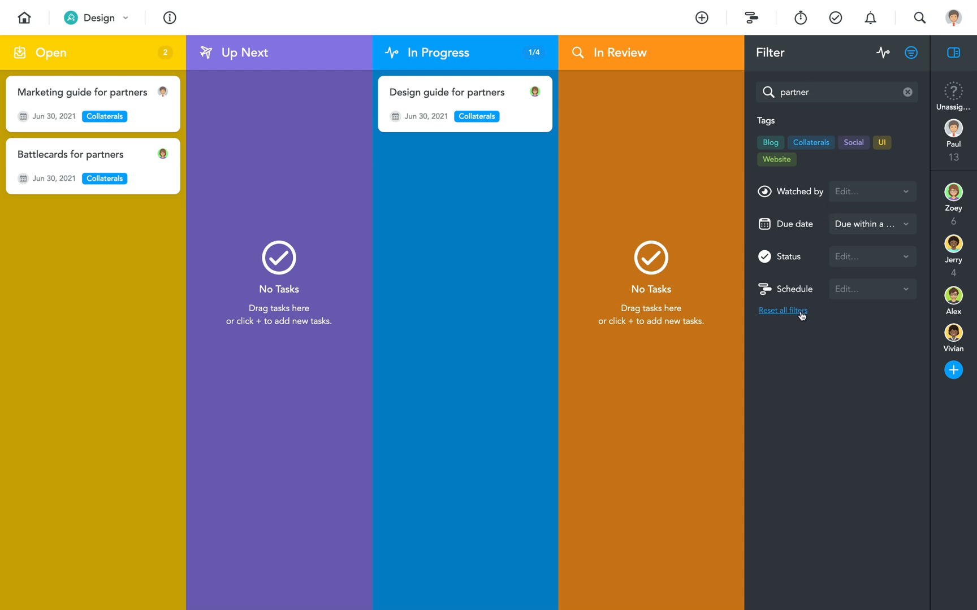
mouse_move(950, 61)
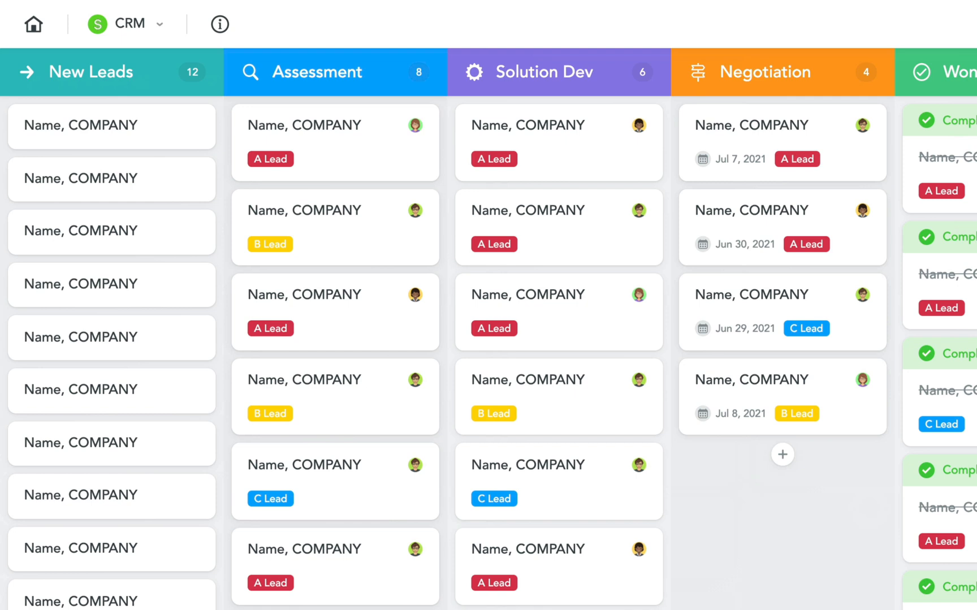
Scroll right across the example project board's columns.
scroll(right, 3)
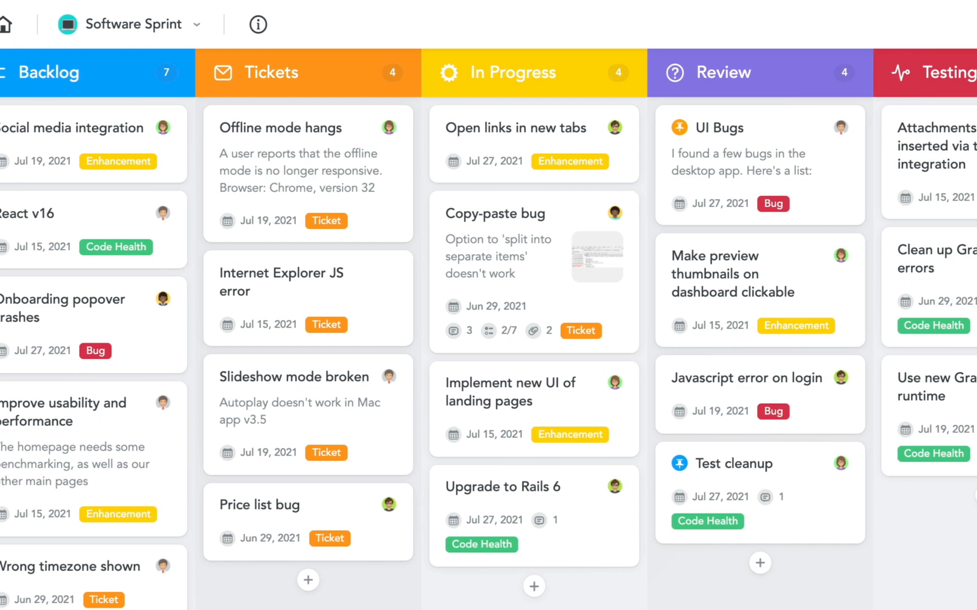
Scroll the Software Sprint board right to the To Deploy and Live (Deployed) columns.
scroll(right, 3)
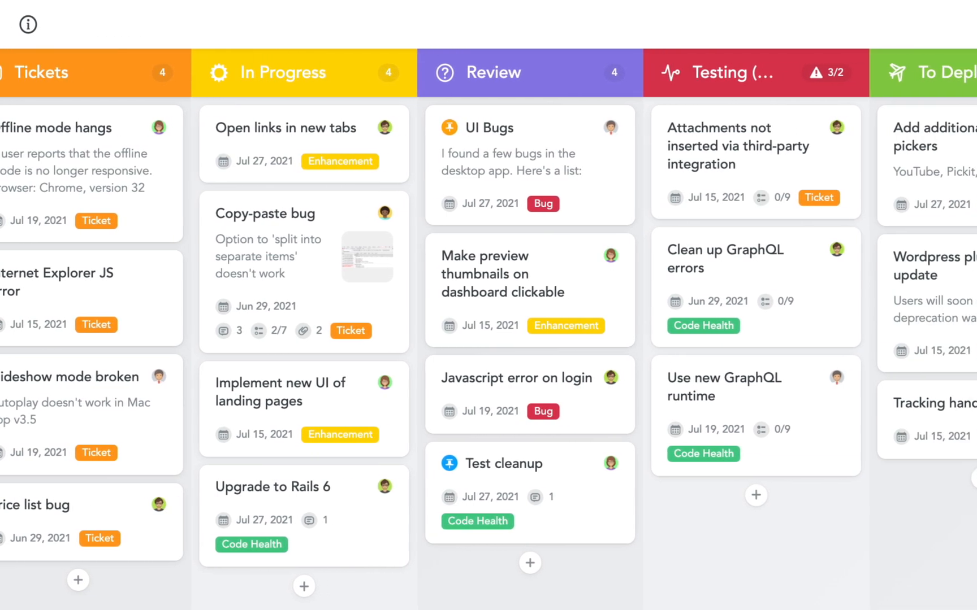
scroll(right, 3)
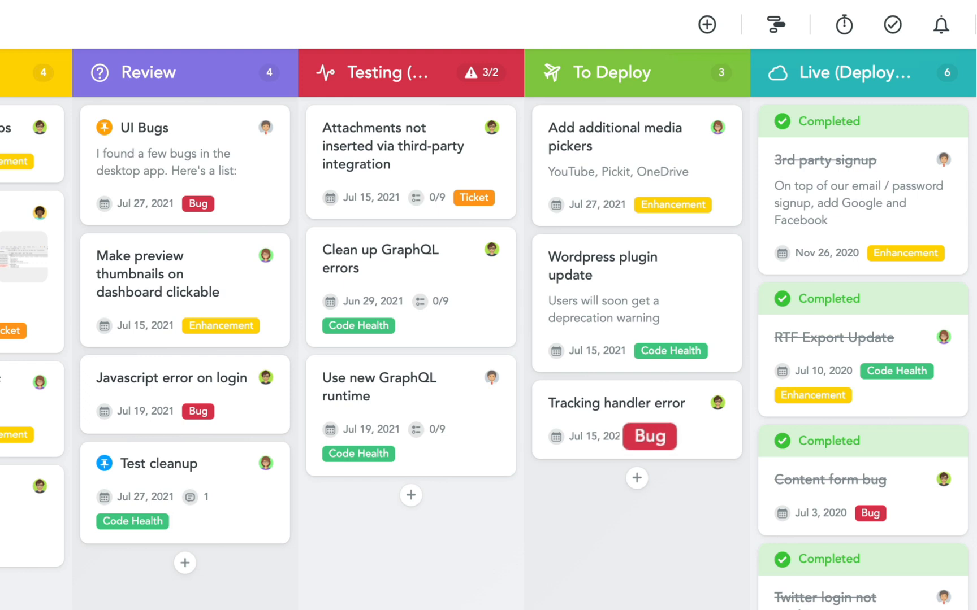
mouse_move(672, 204)
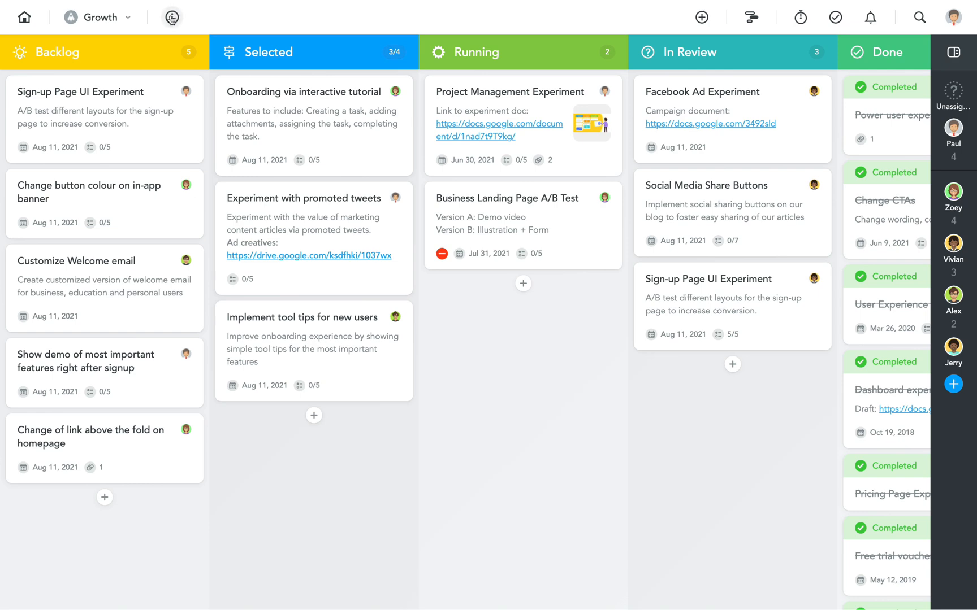
Open the Growth project's properties and replace the rocket avatar with the bar-chart icon.
click(171, 17)
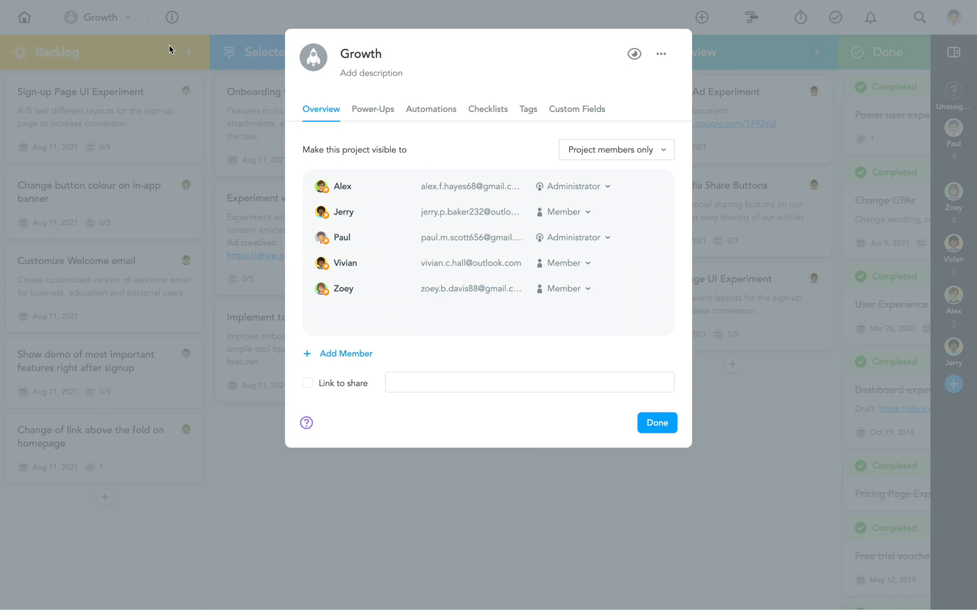
click(313, 56)
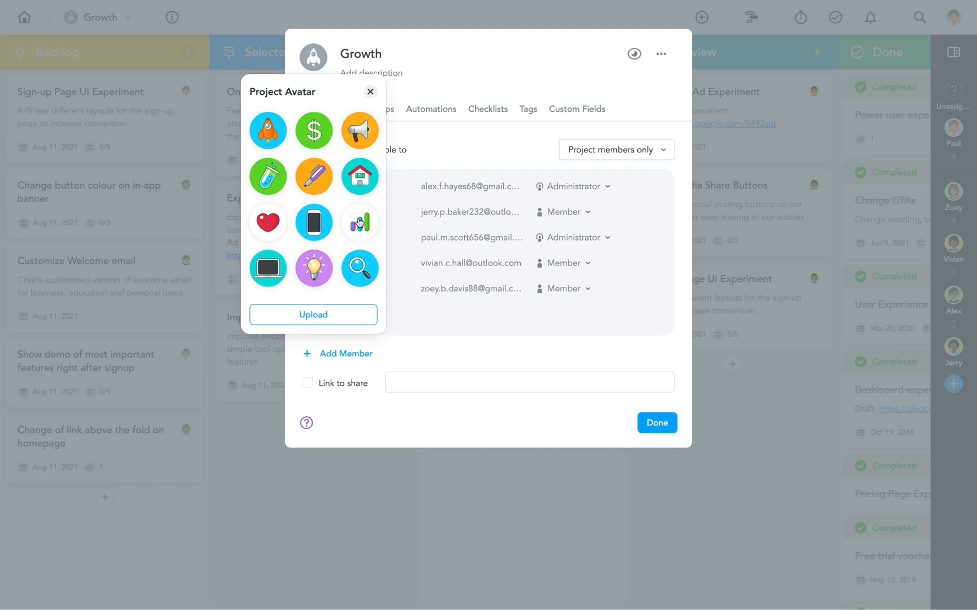
click(359, 223)
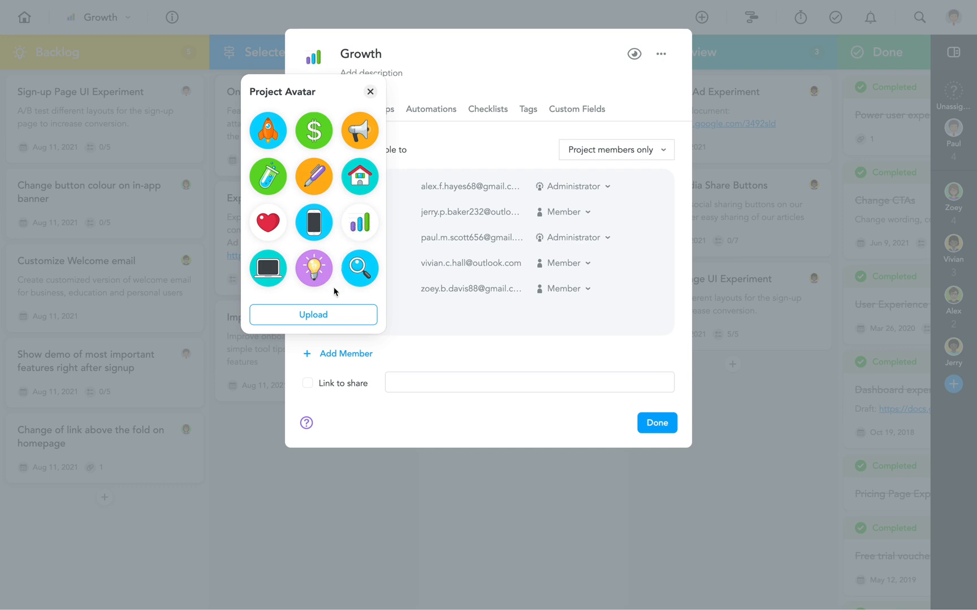
mouse_move(332, 318)
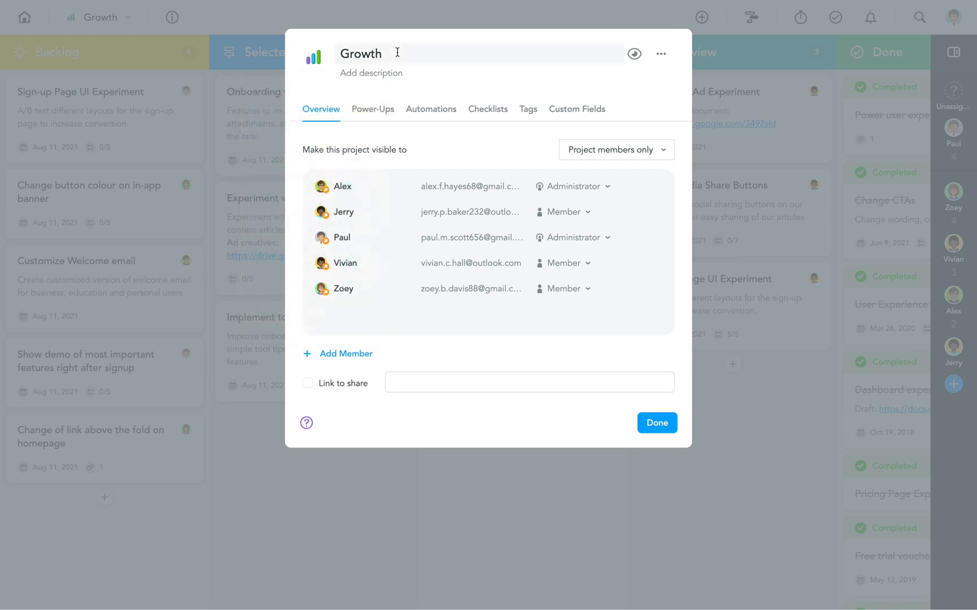
Append 'Experiments' to rename the project Growth Experiments, then watch it.
text(Experim)
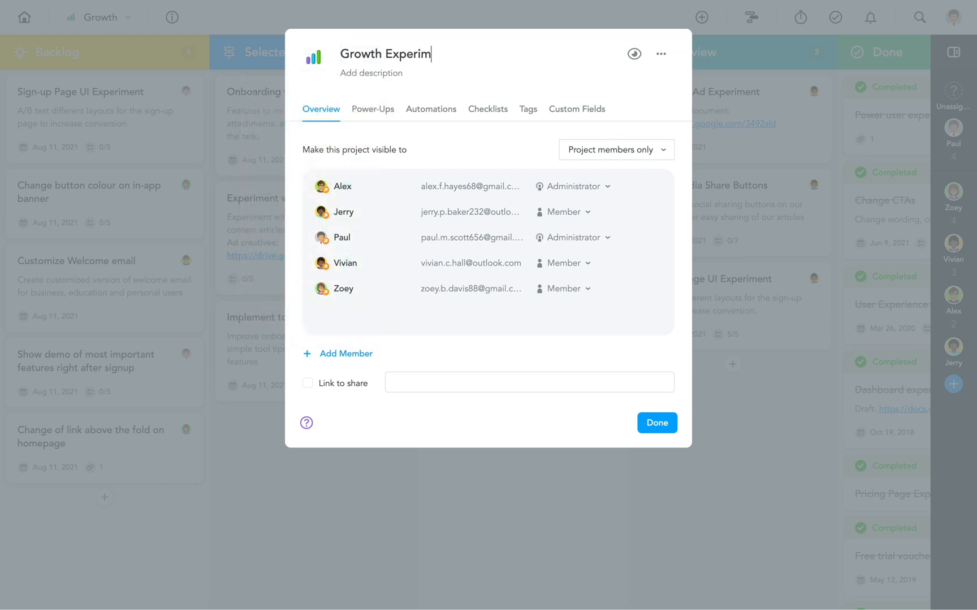
text(ents)
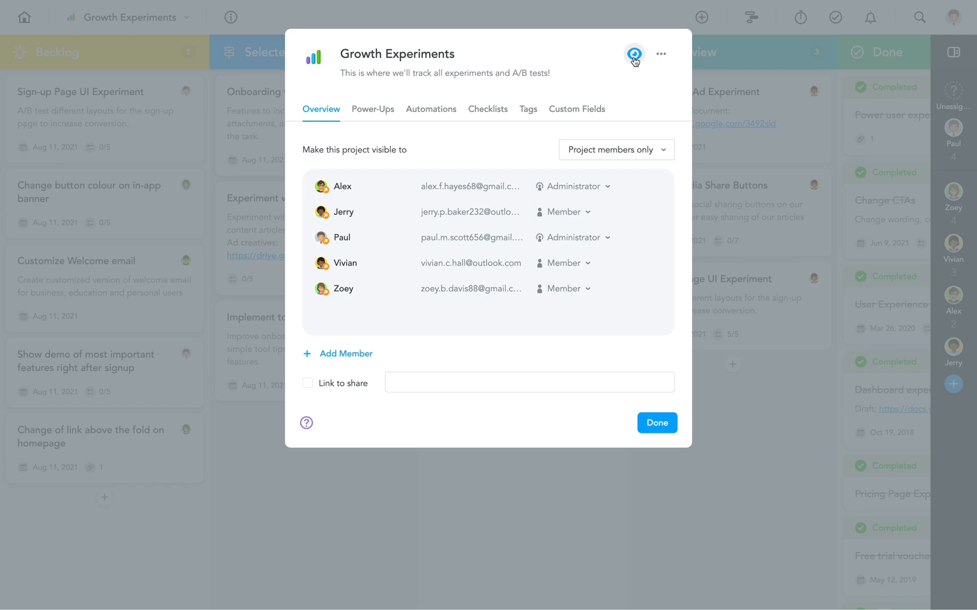
click(661, 54)
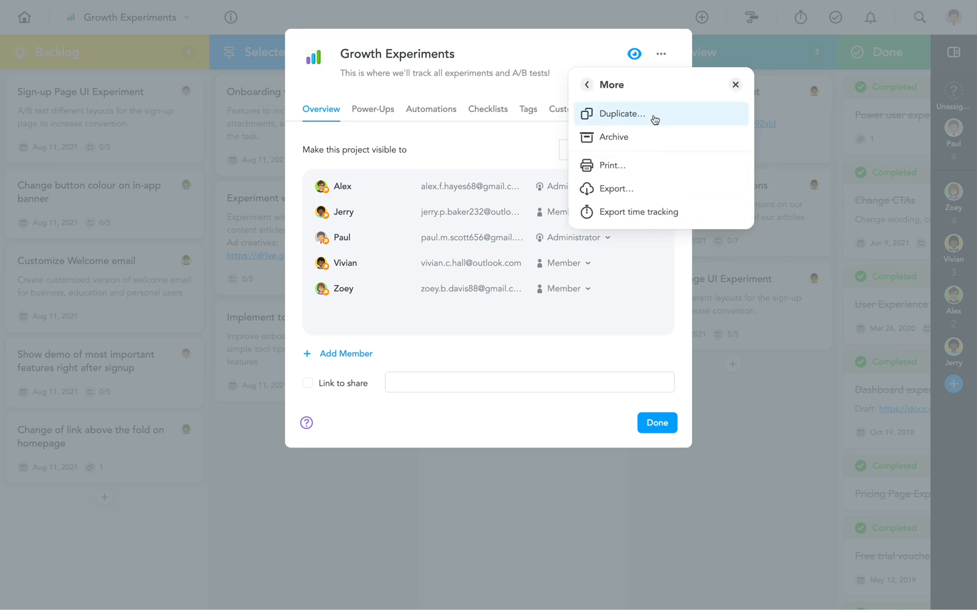
mouse_move(655, 137)
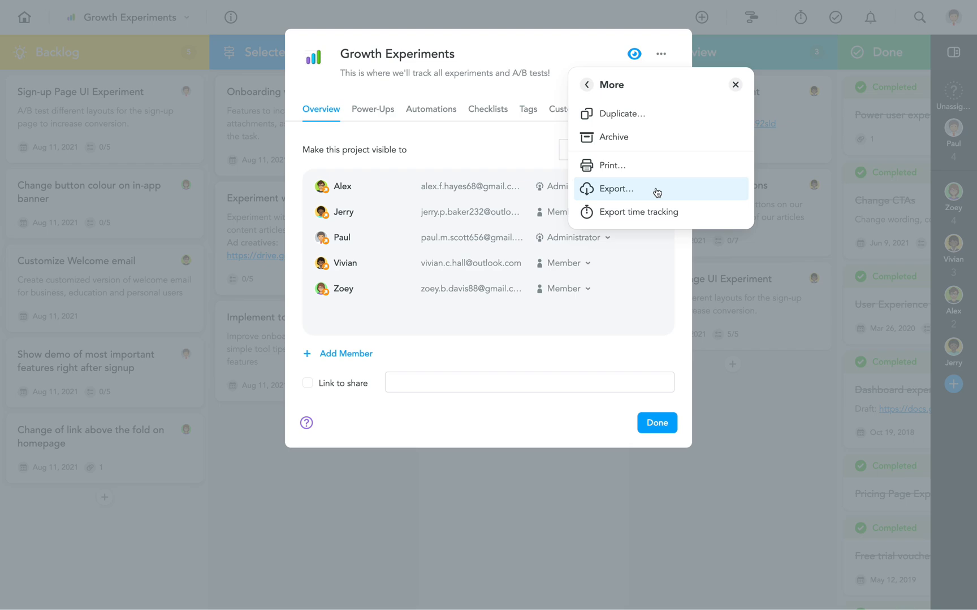
click(621, 114)
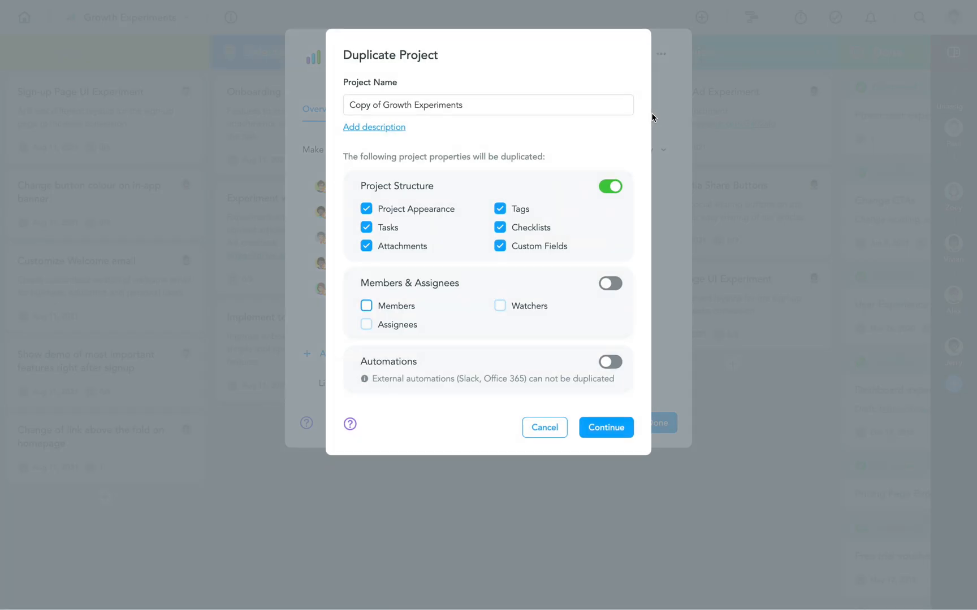
mouse_move(613, 262)
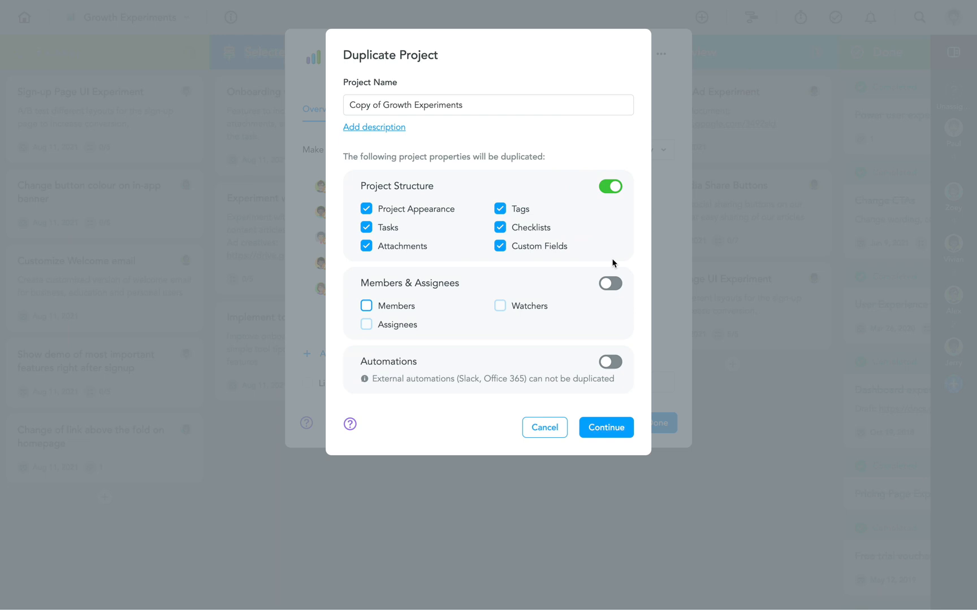
click(609, 283)
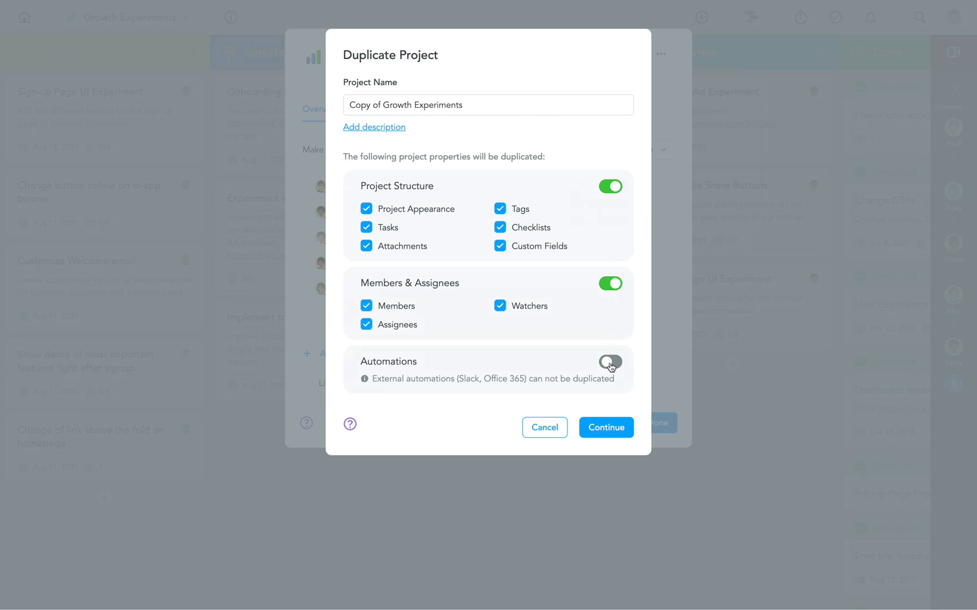
click(610, 362)
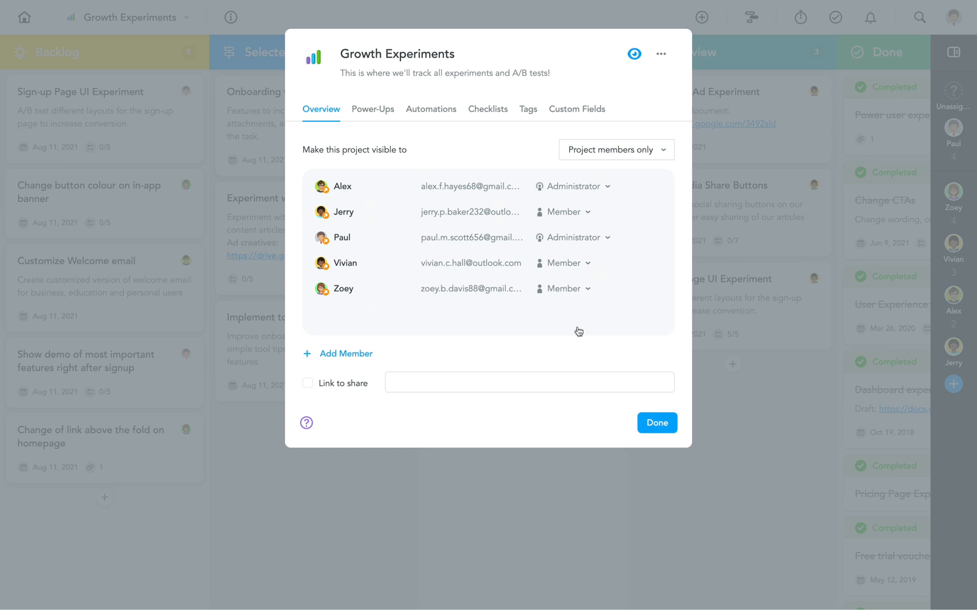
Archive Growth Experiments through the More > Archive menu and confirm the dialog.
click(661, 53)
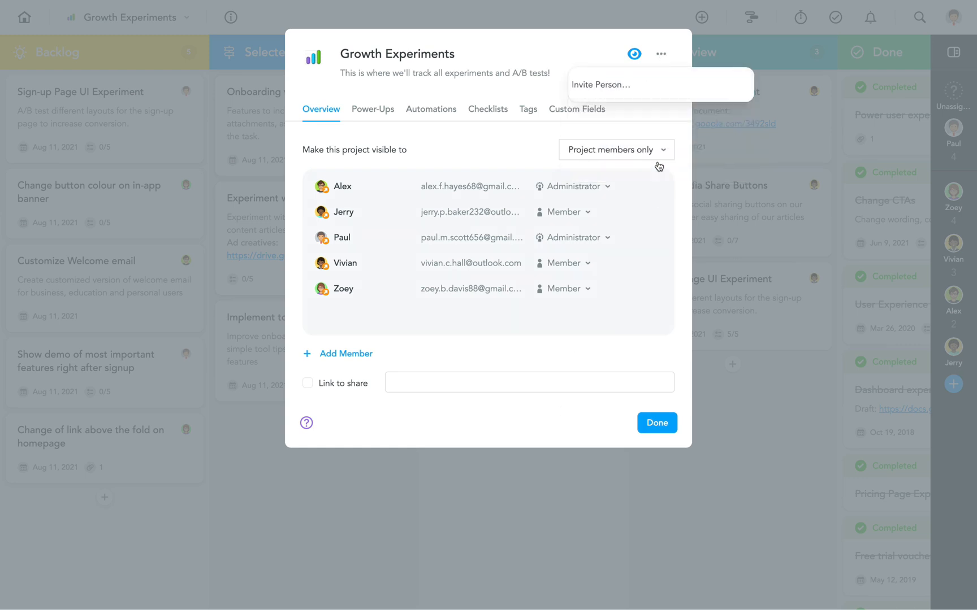
click(660, 54)
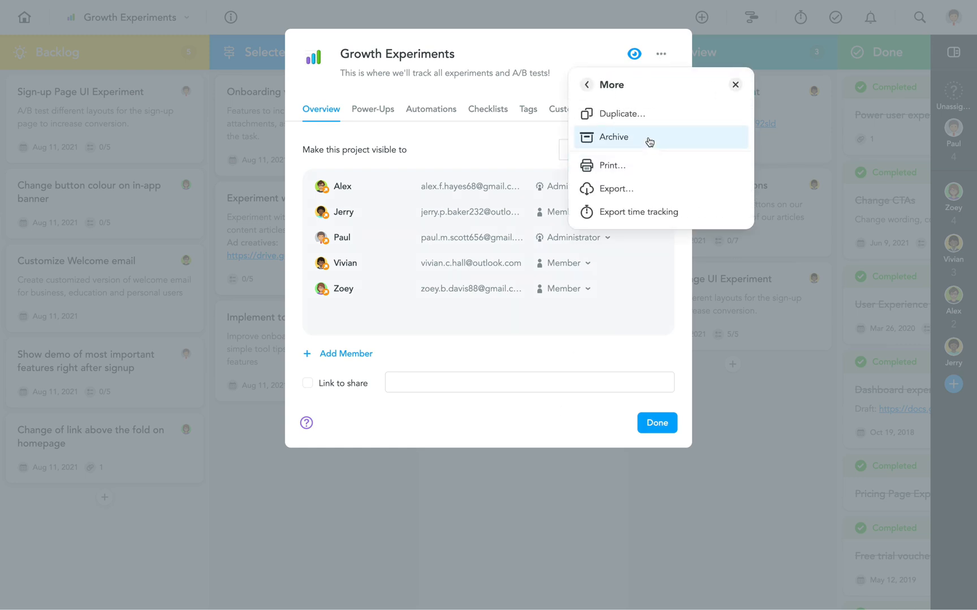
click(613, 137)
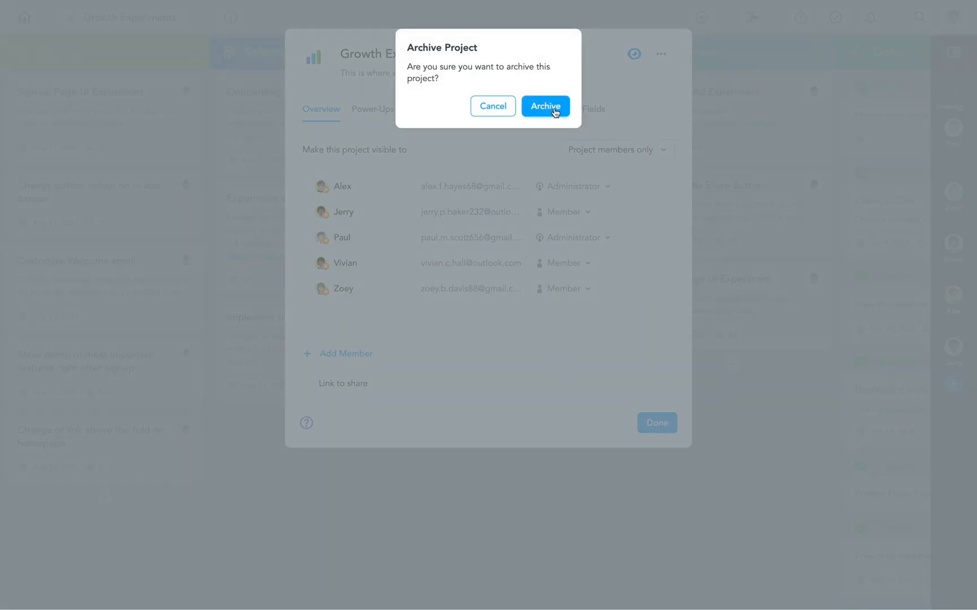
click(544, 106)
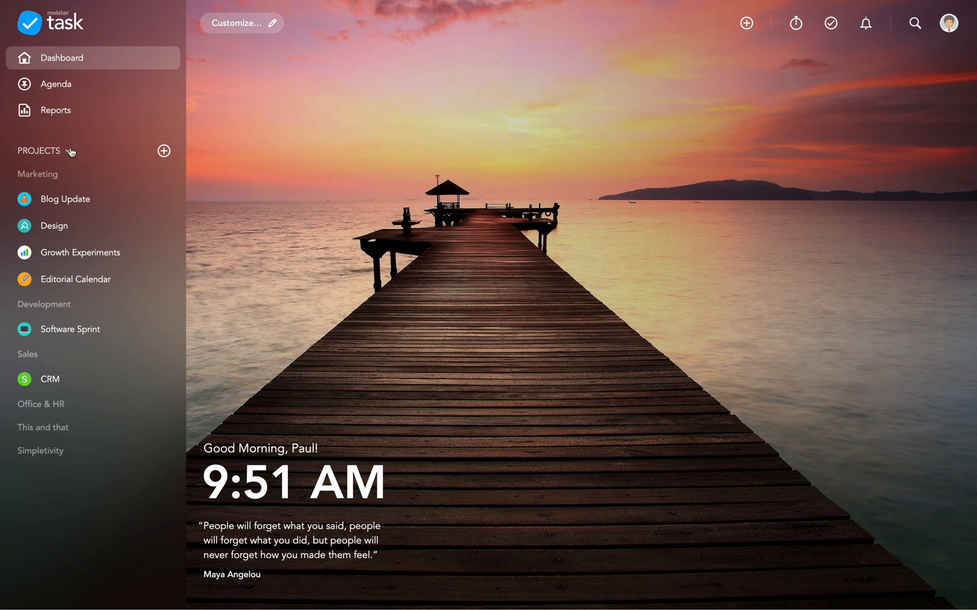
Switch the project list to Archived Projects and open Growth Experiments.
click(39, 150)
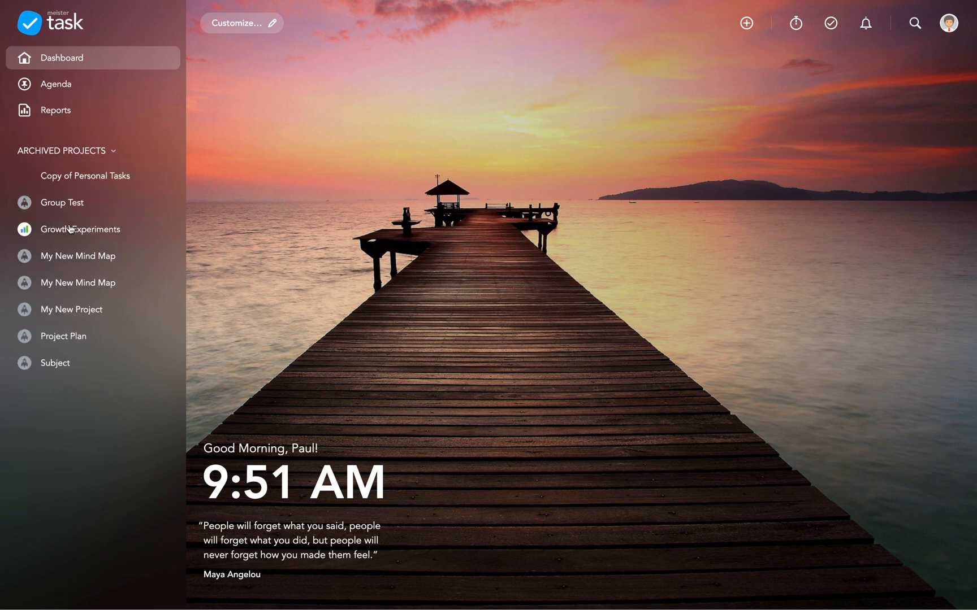
mouse_move(80, 230)
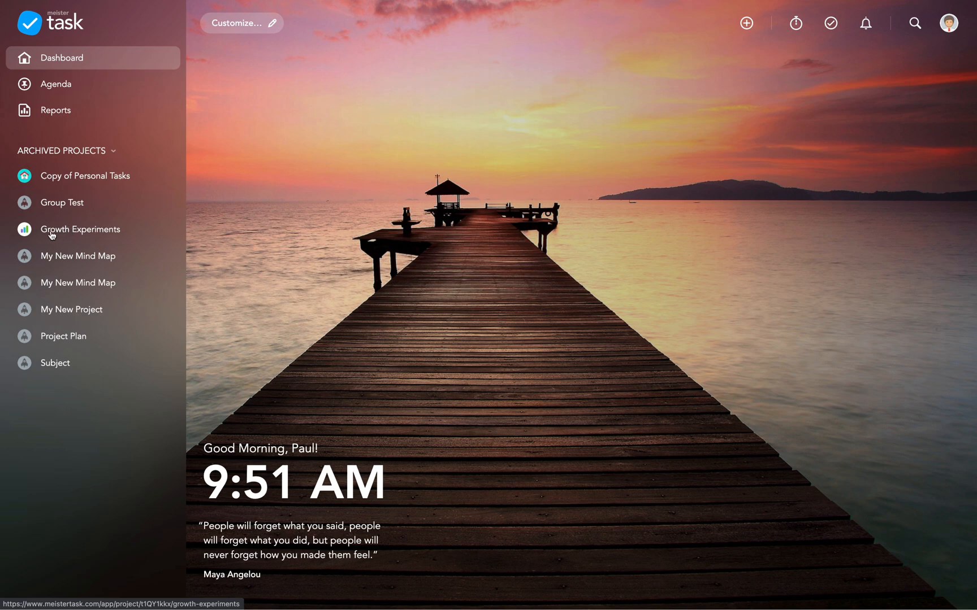
click(80, 229)
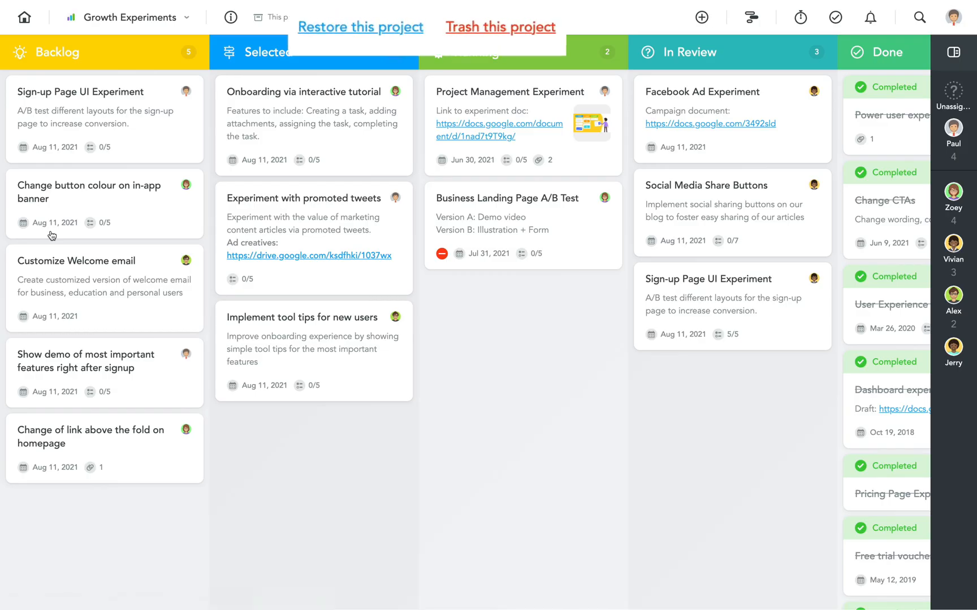